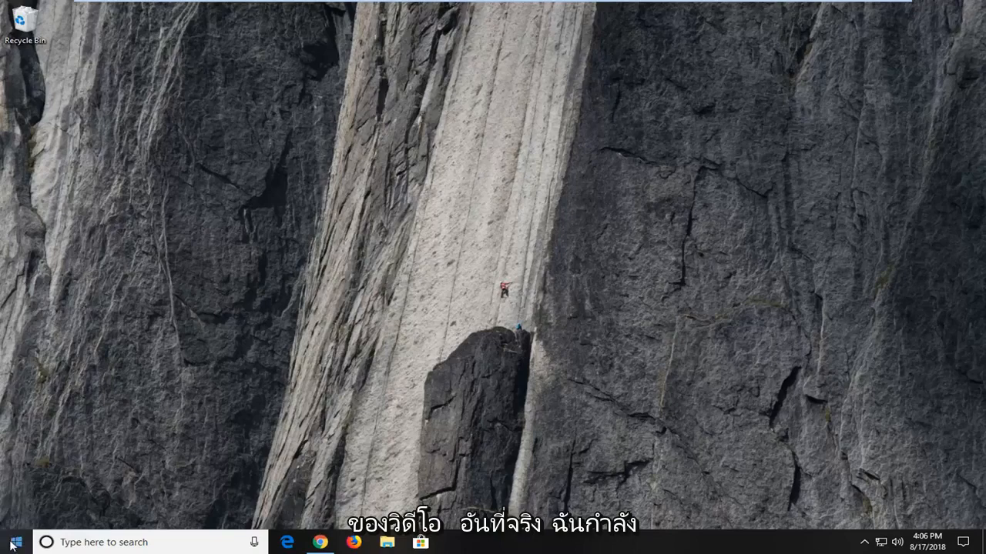
Write rd /s /q C:\$Recycle.bin in Notepad, select it, then discard the note unsaved.
text(note)
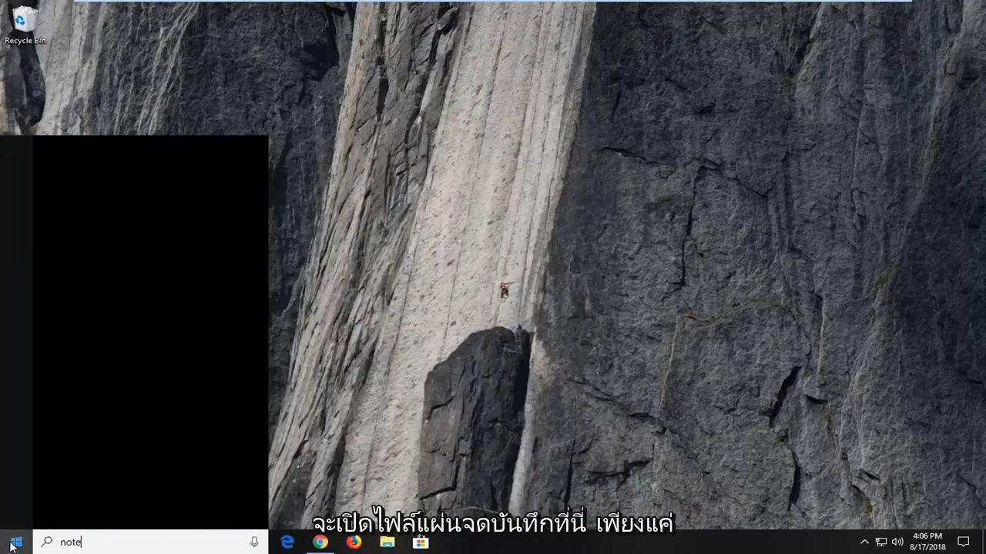
text(pad)
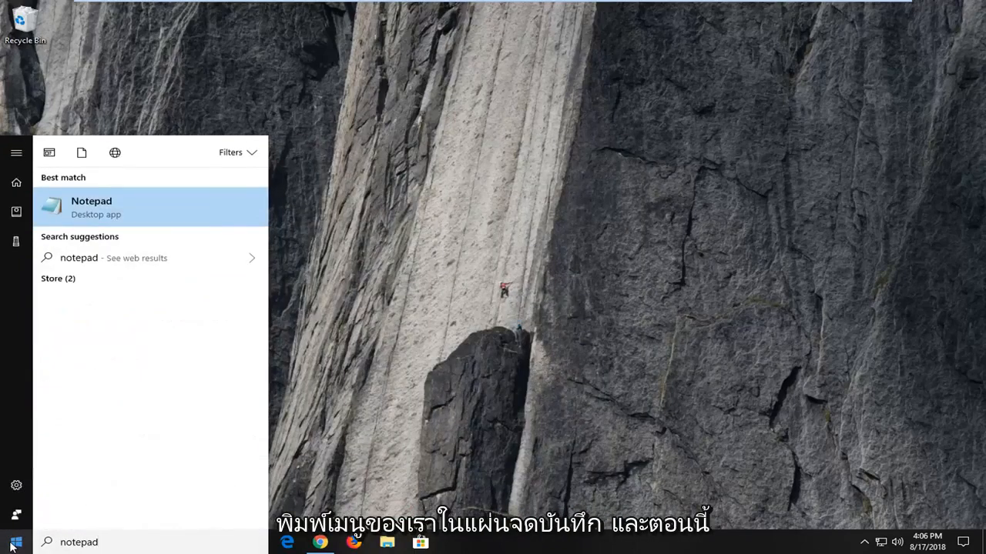
mouse_move(129, 222)
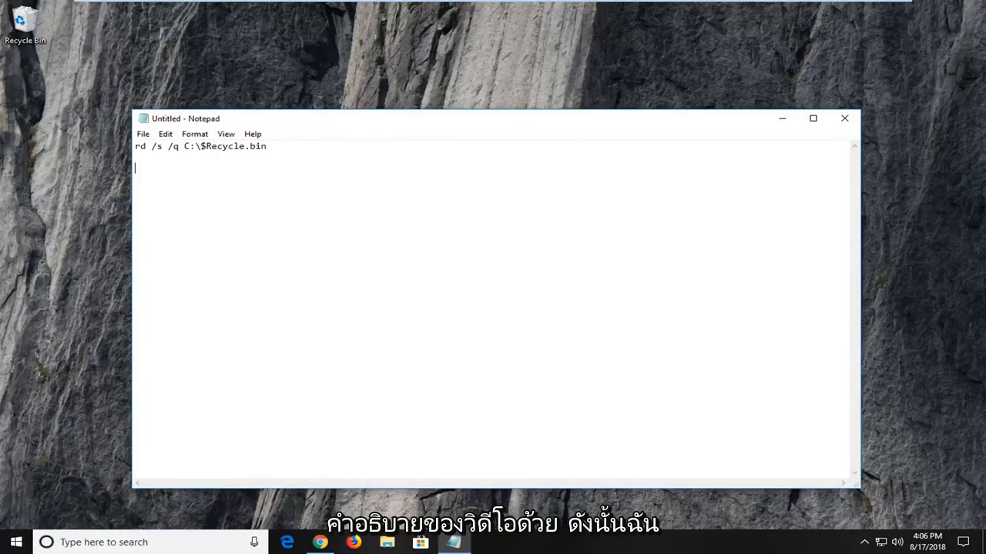
click(185, 146)
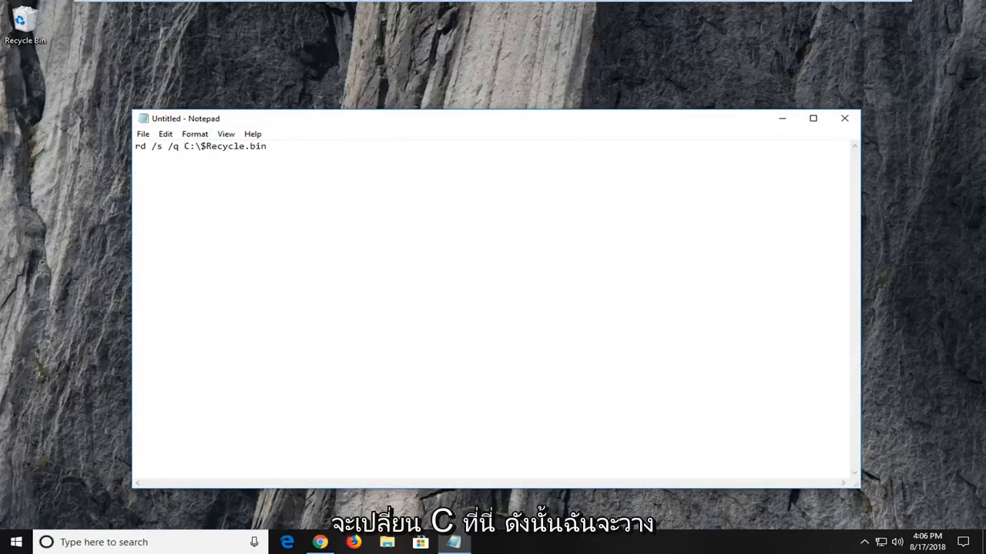
double_click(185, 147)
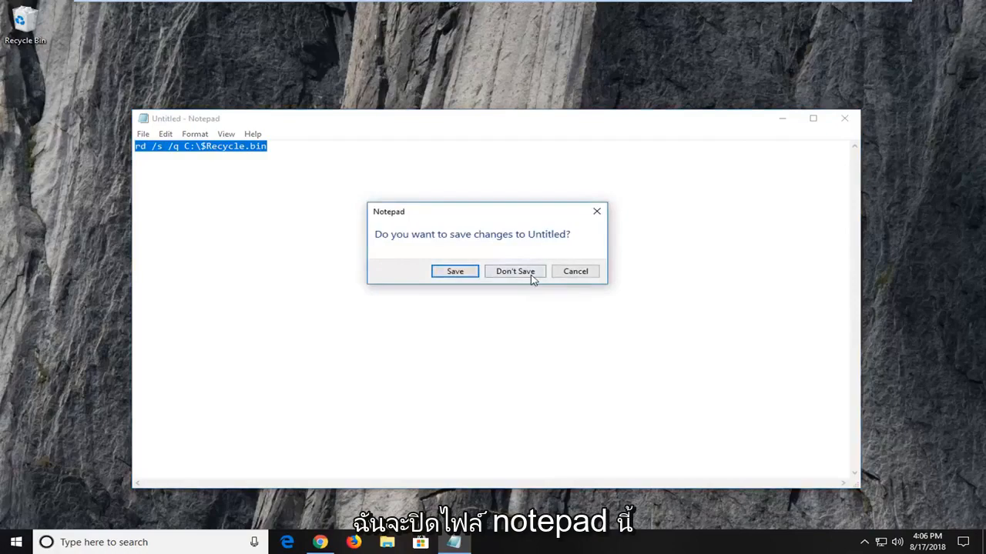
click(514, 271)
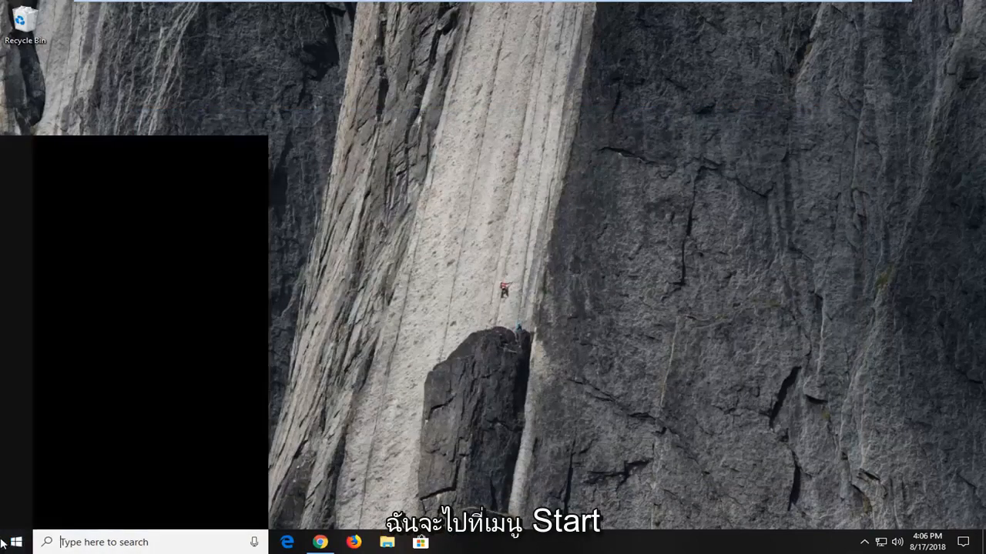
Run an administrator Command Prompt, approve UAC, and paste the Recycle Bin removal command.
text(command)
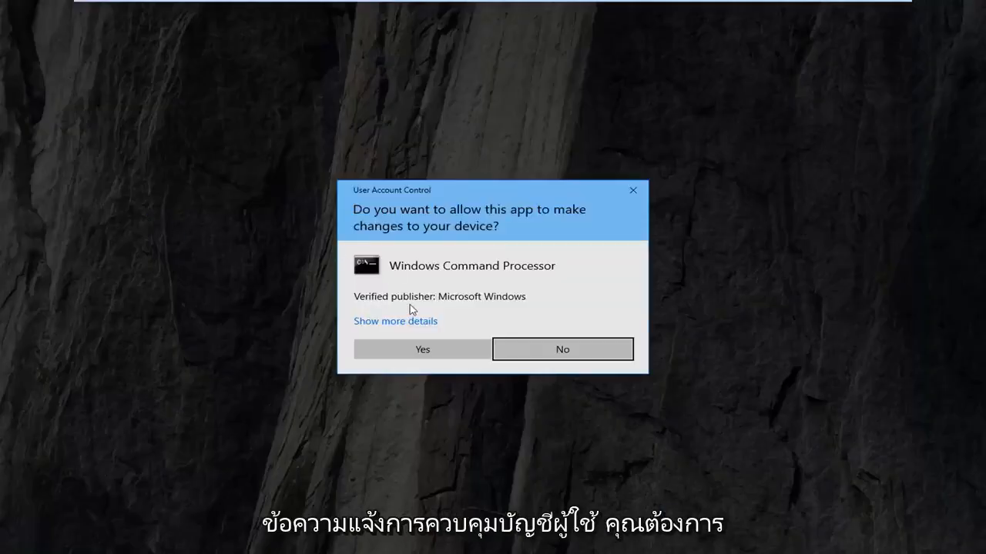
click(422, 348)
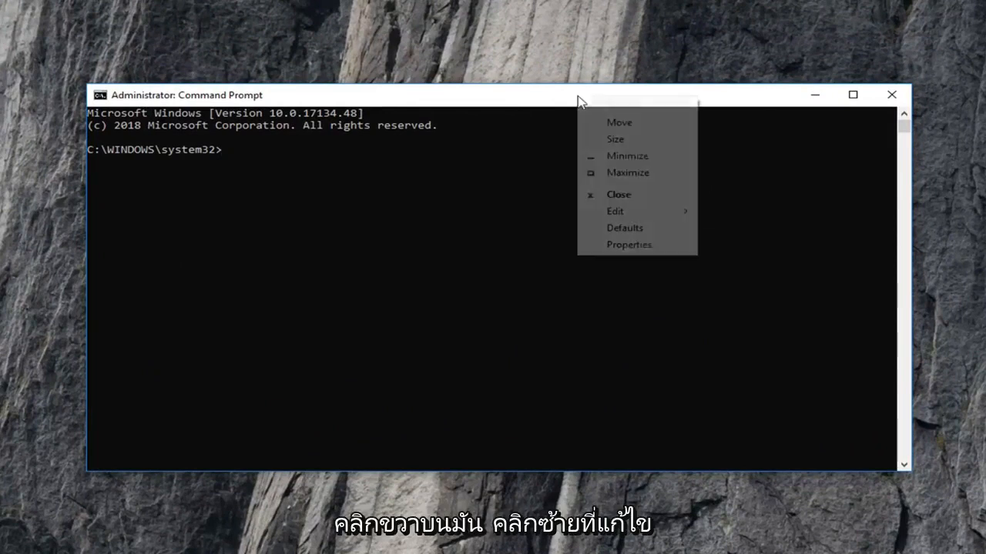
mouse_move(614, 211)
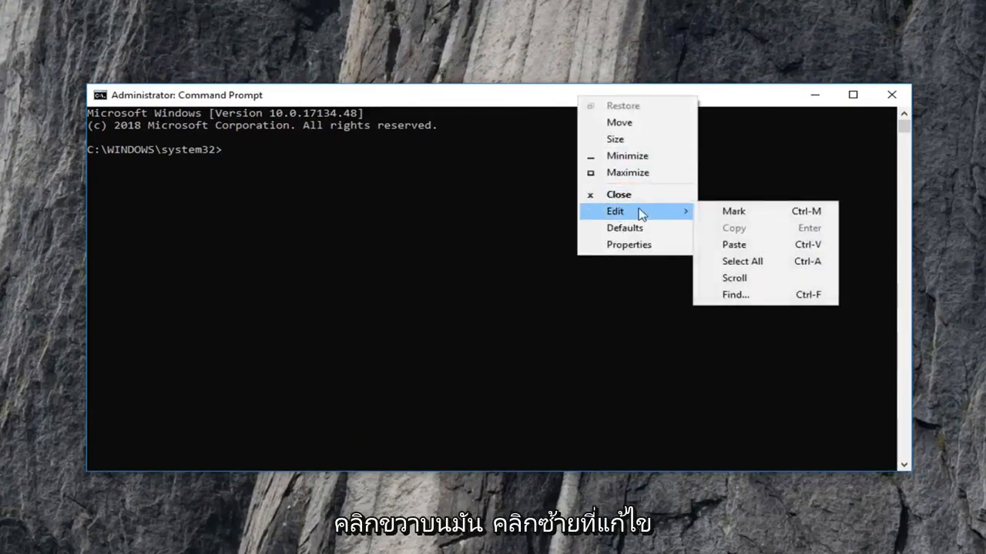
click(733, 244)
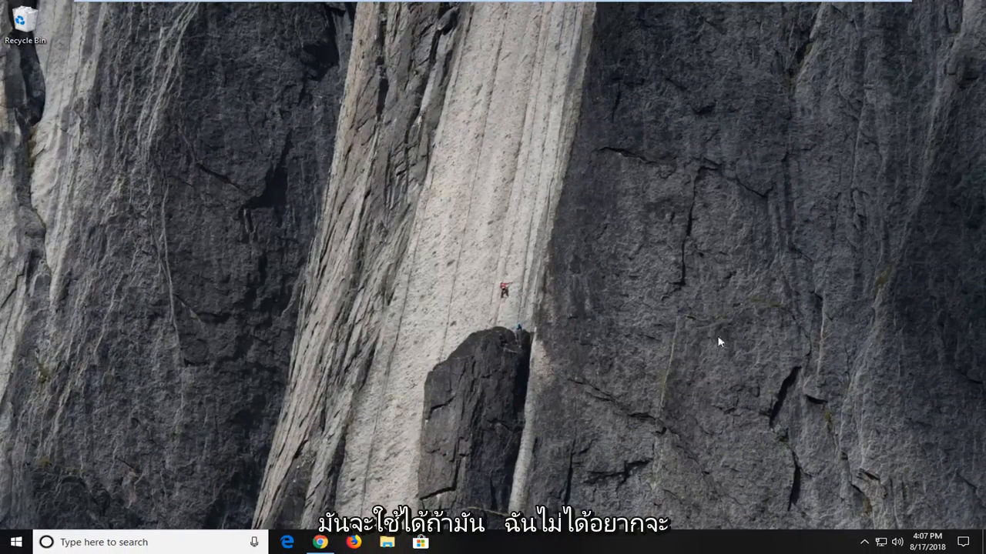
Find and launch File Explorer Options from Start search.
click(14, 542)
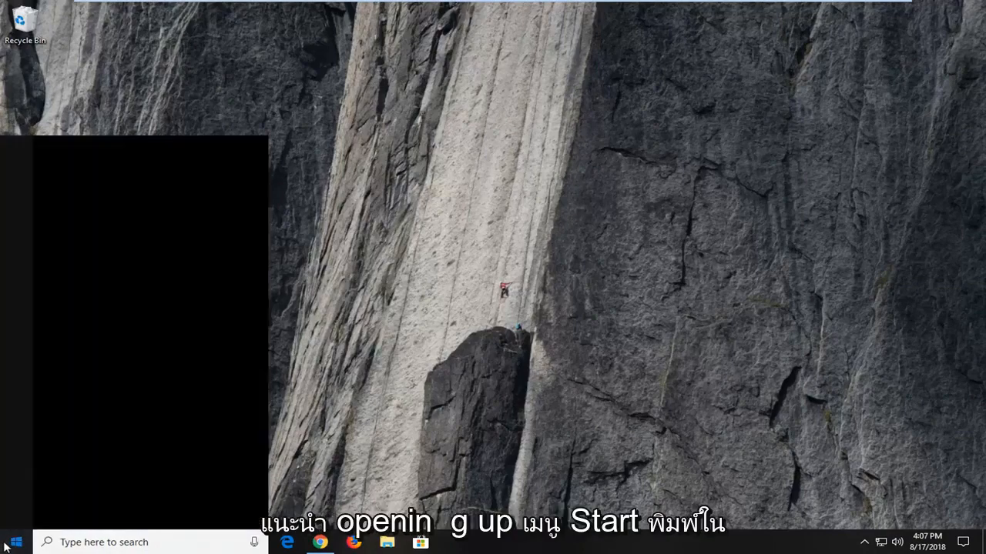
text(folder optio)
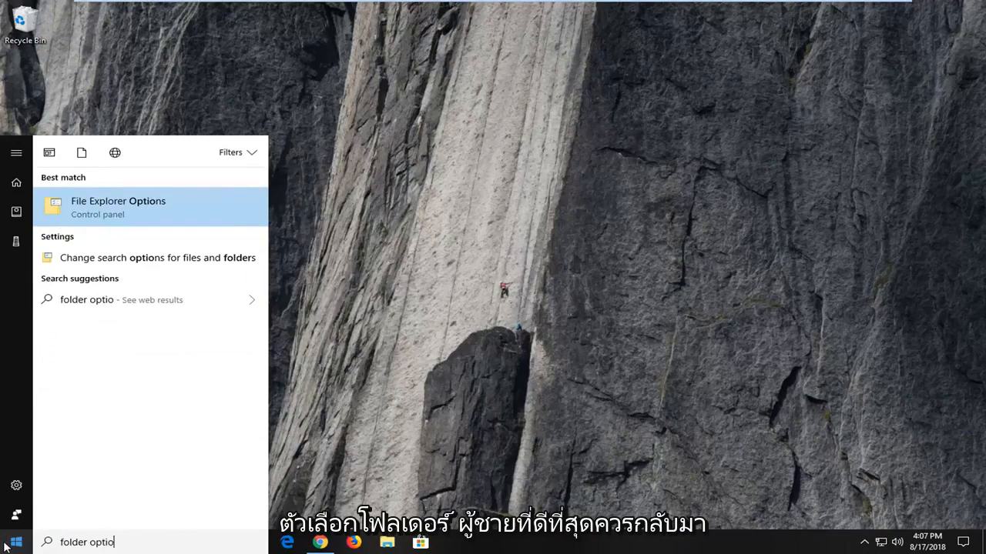
text(ns)
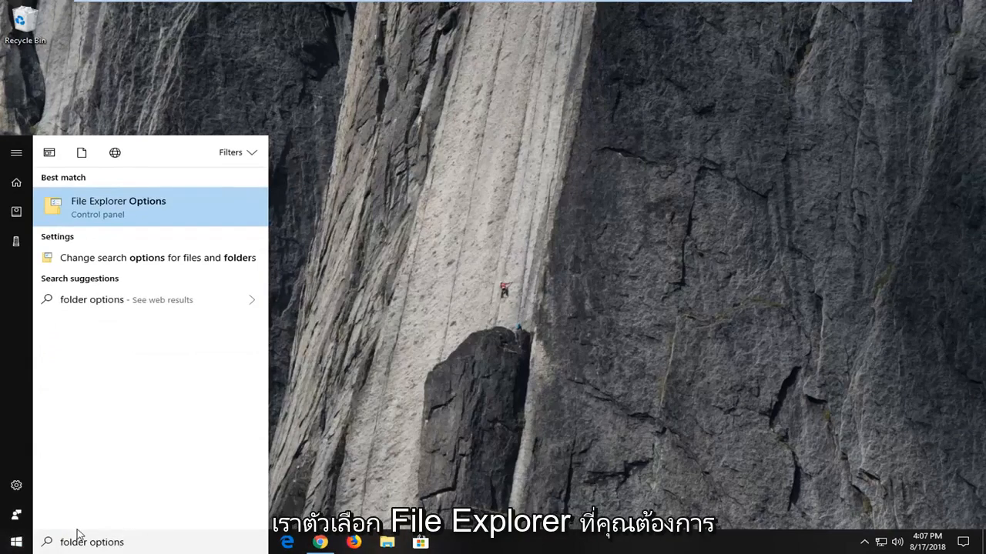
mouse_move(135, 206)
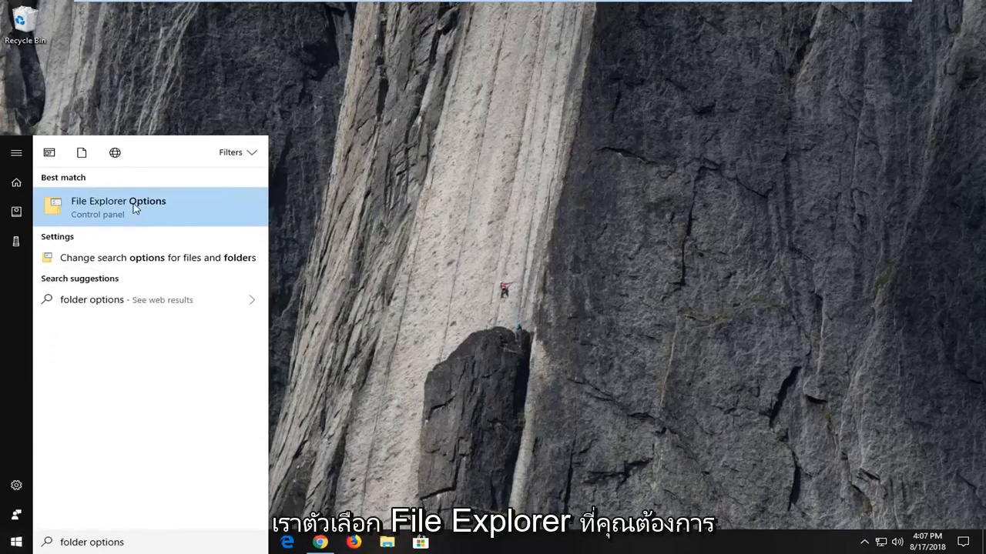
click(117, 207)
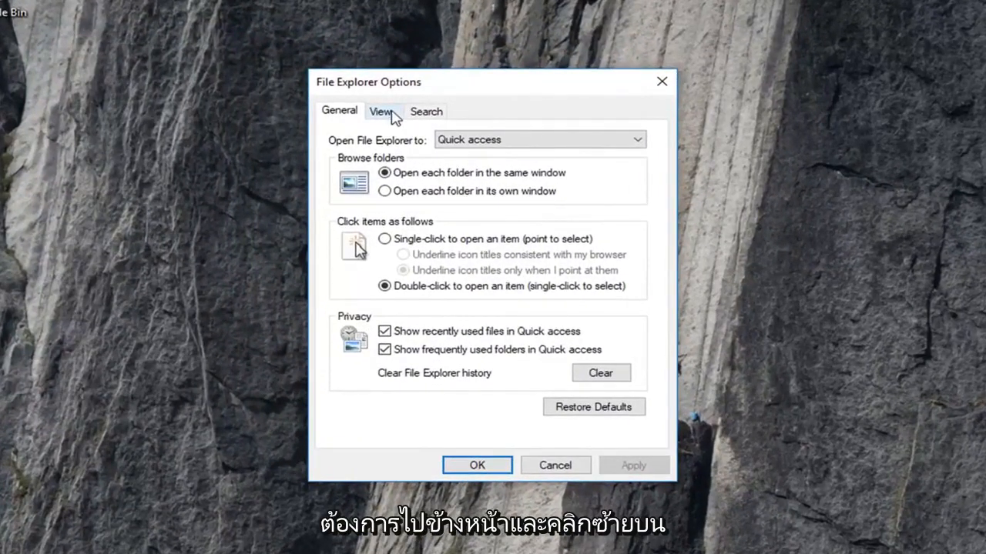
Turn off 'Hide protected operating system files' and confirm the warning.
click(380, 111)
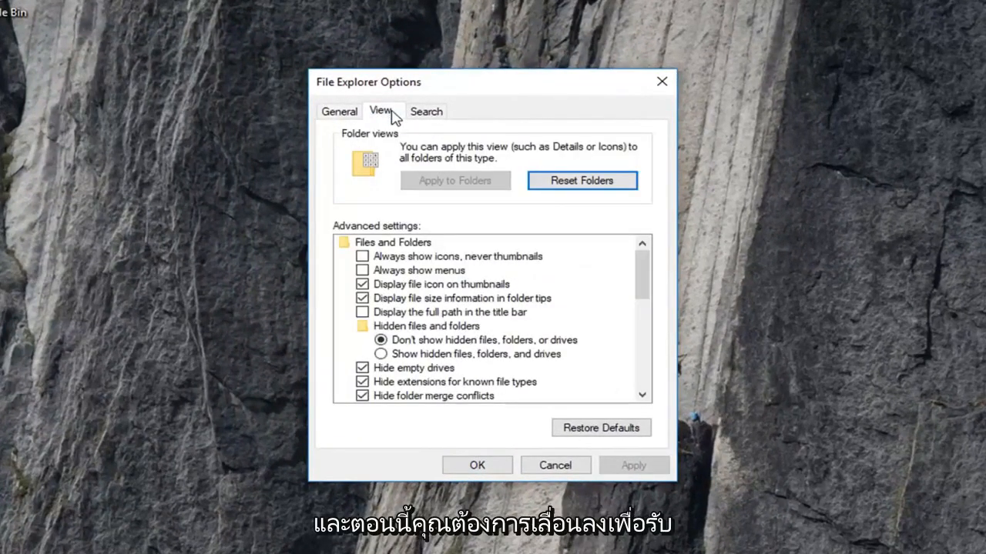
mouse_move(419, 388)
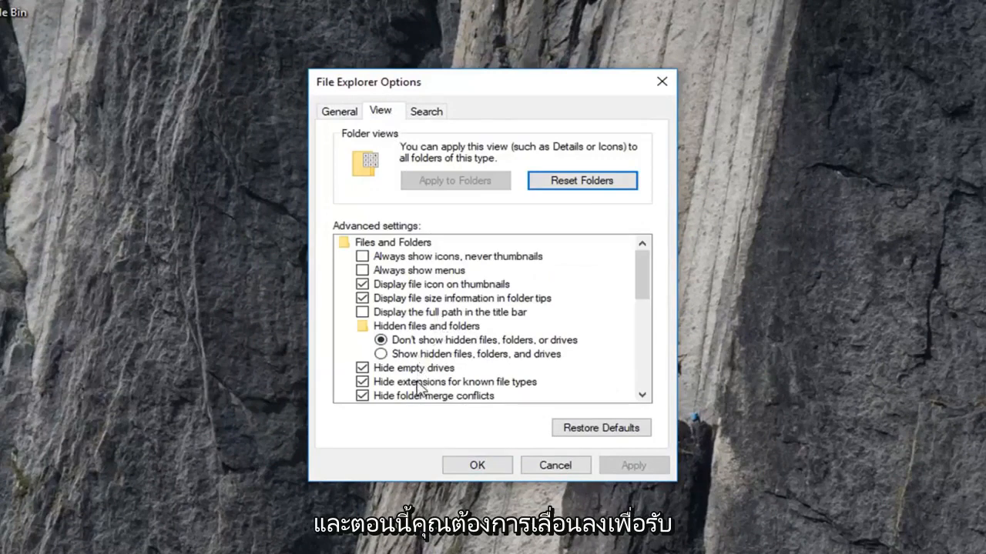
scroll(down, 3)
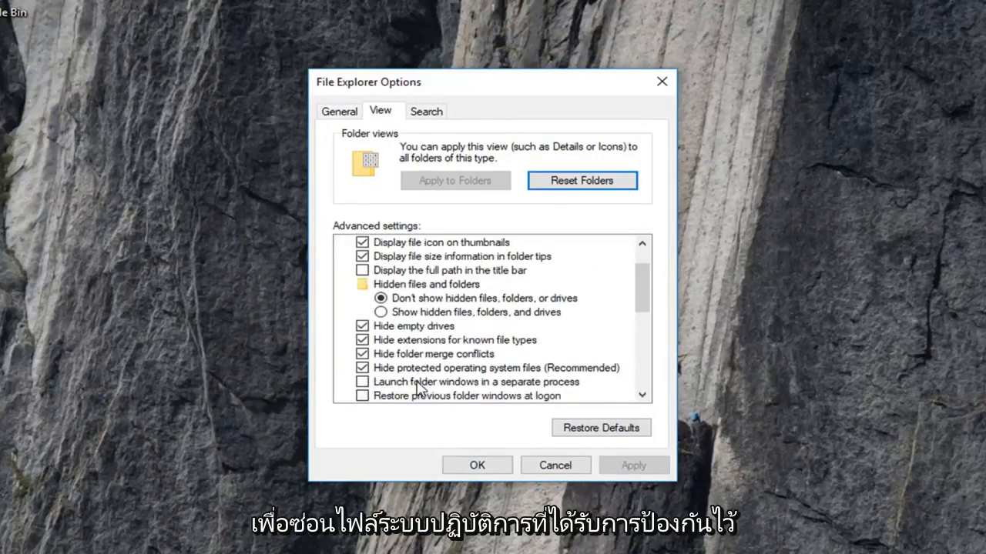
mouse_move(582, 377)
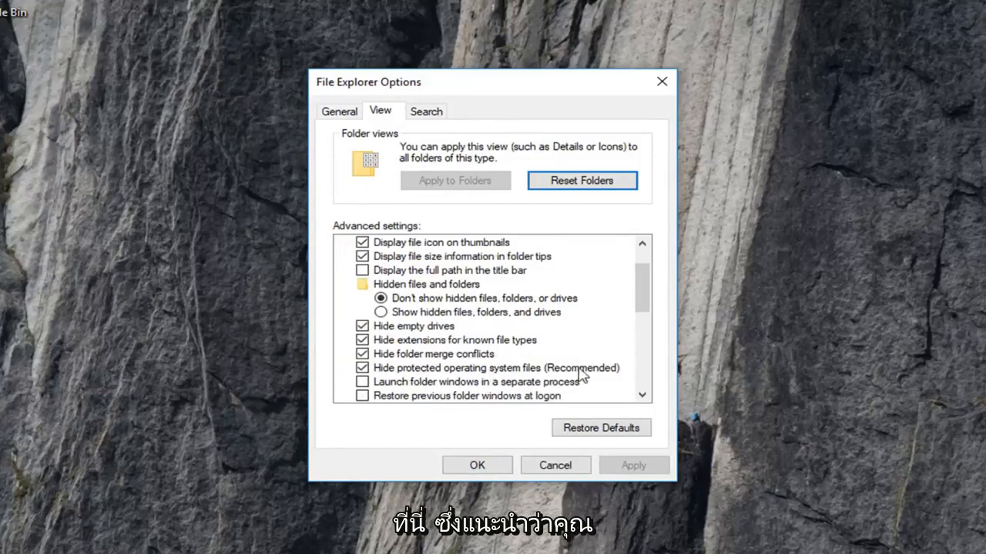
click(362, 366)
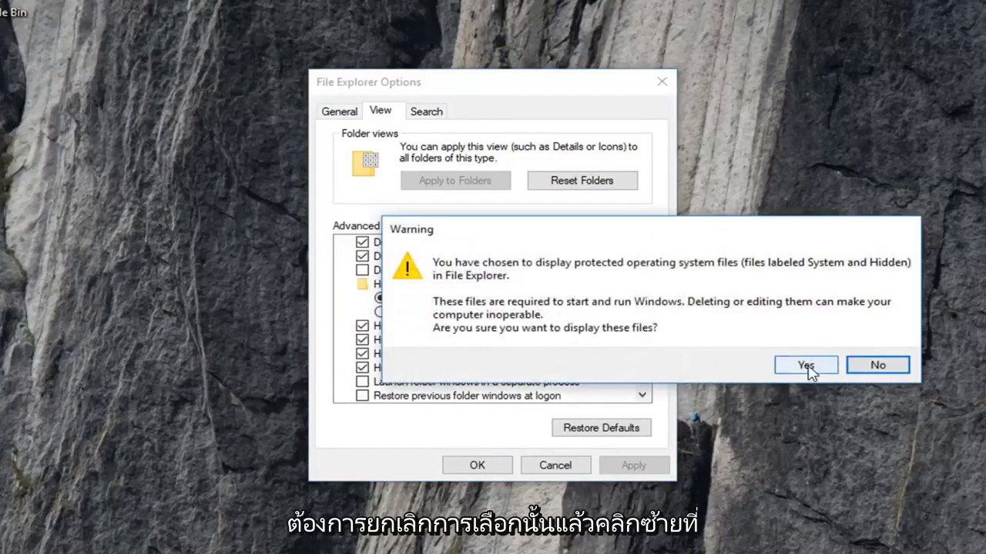
click(804, 366)
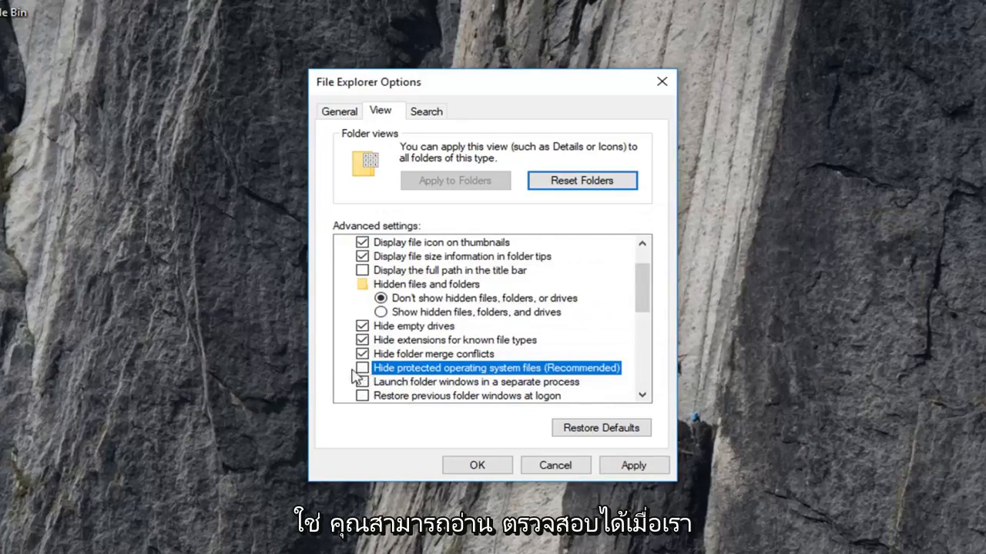
mouse_move(373, 404)
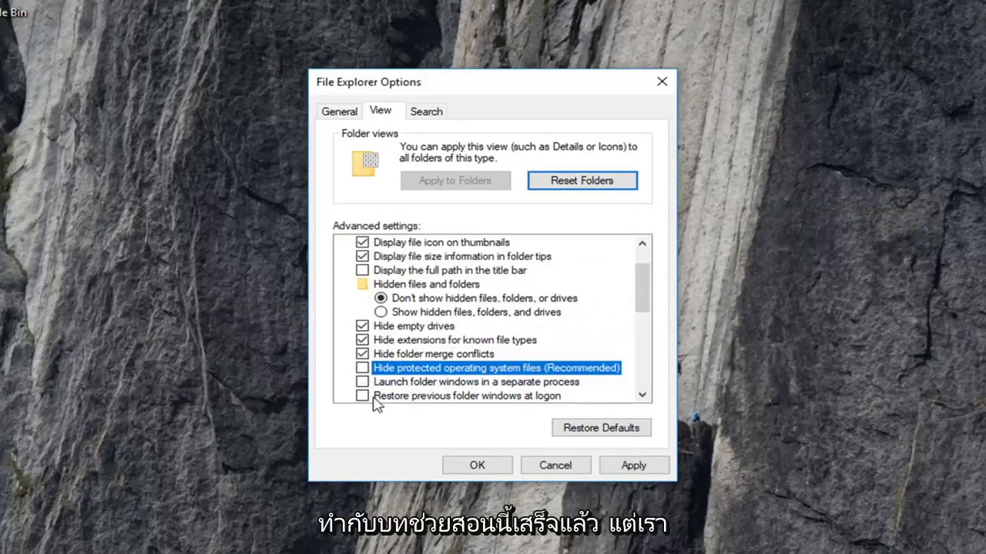
mouse_move(465, 408)
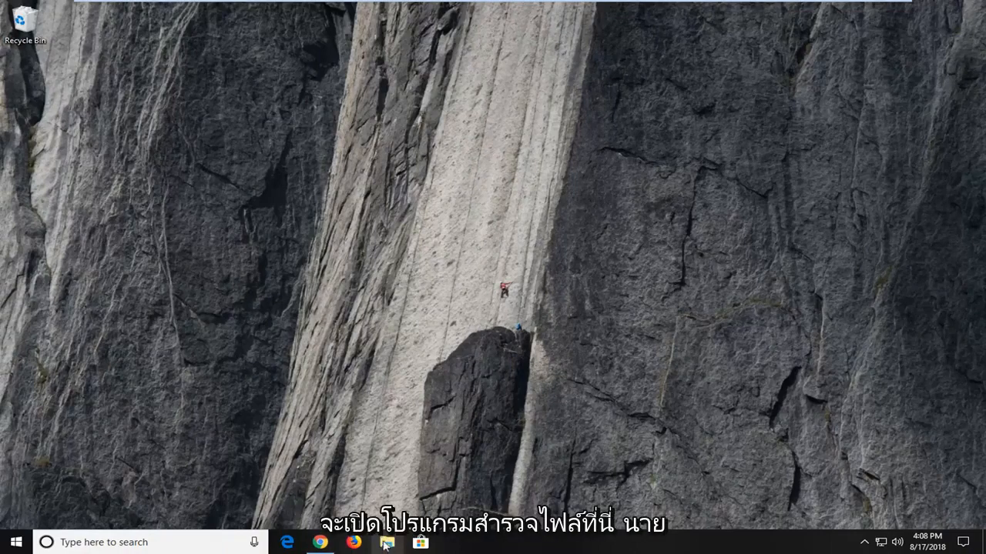
Browse from This PC into Local Disk (C:) to list its top-level folders.
click(386, 543)
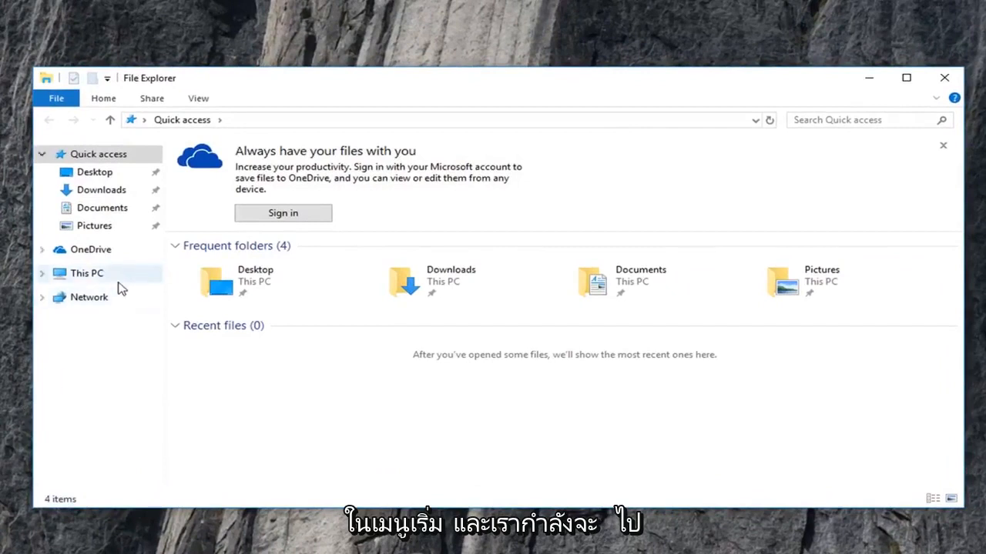
click(86, 274)
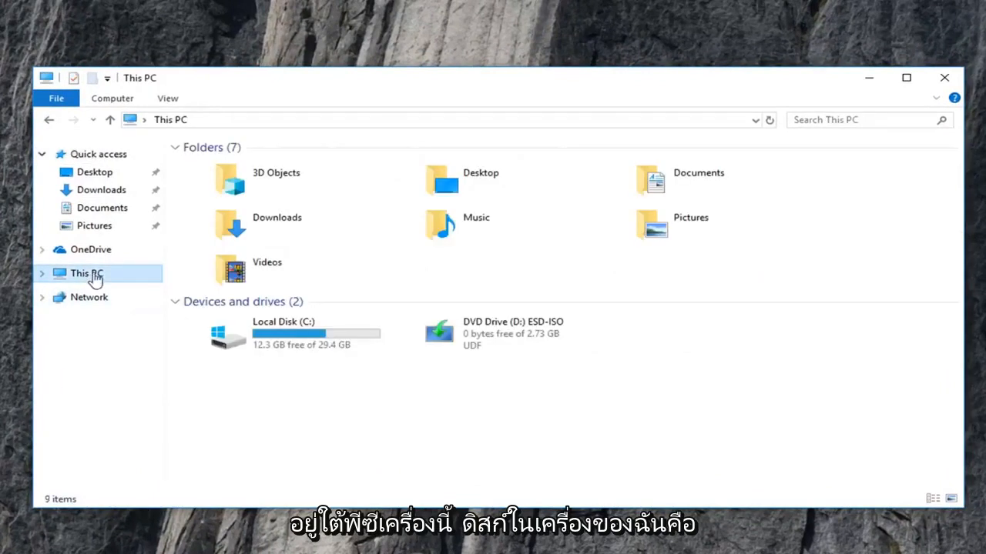
mouse_move(290, 338)
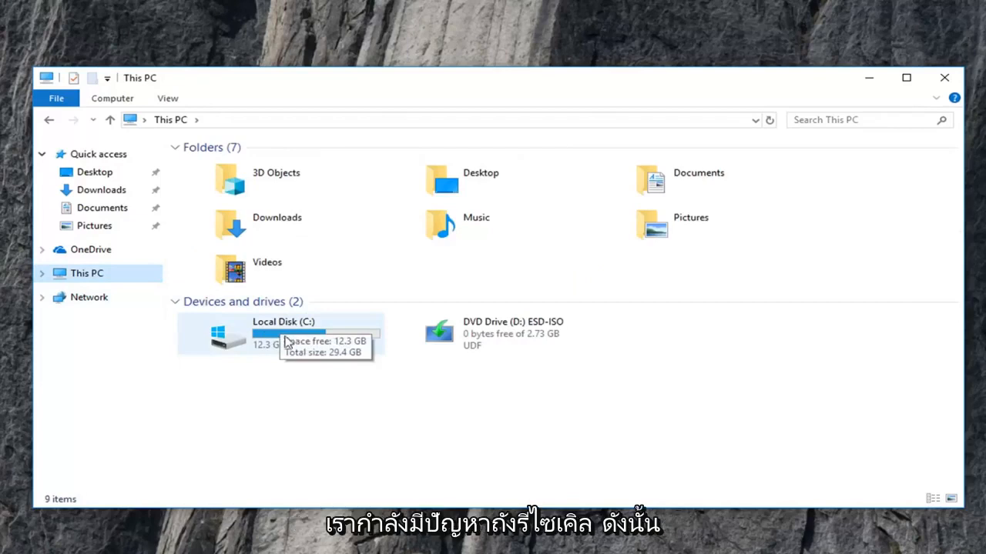
double_click(278, 336)
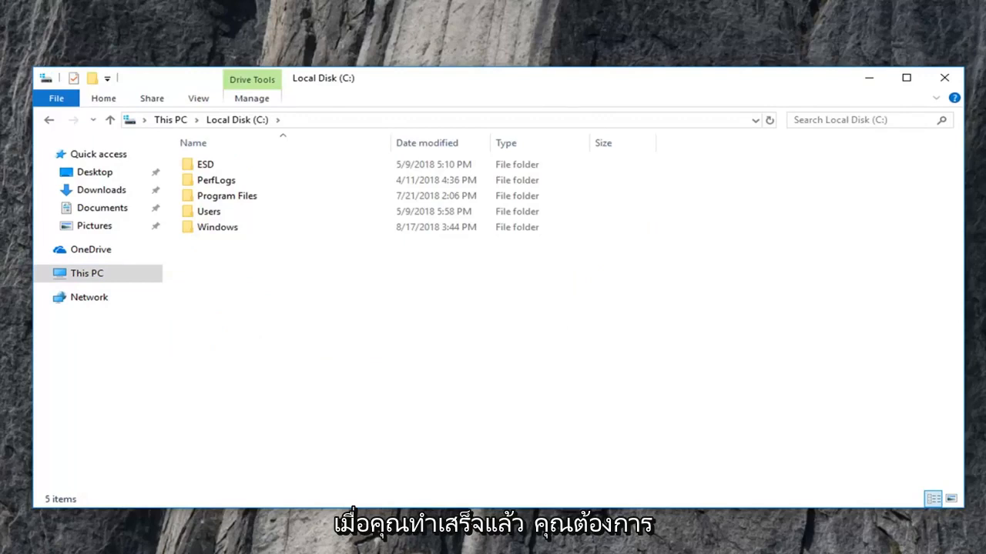
mouse_move(628, 365)
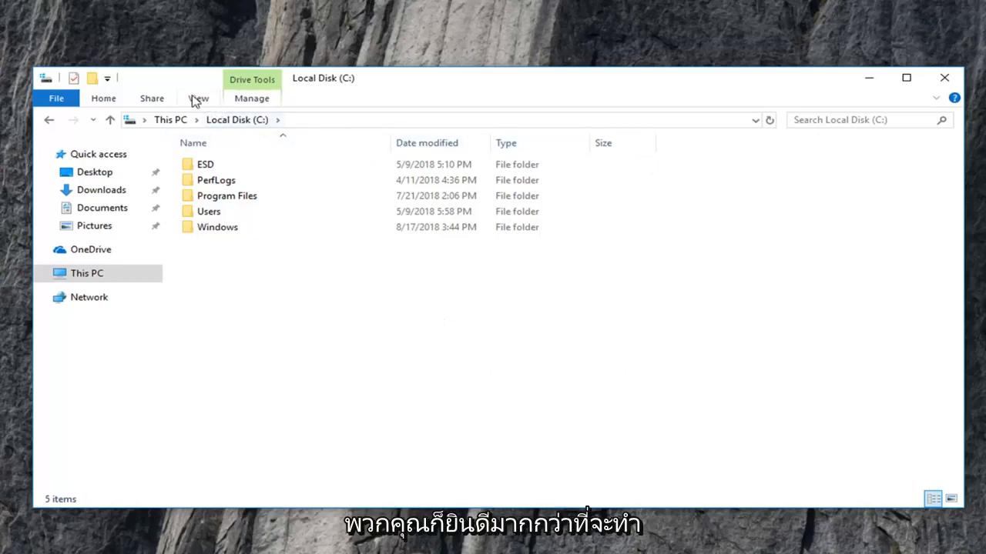
Choose 'Show hidden files, folders, and drives' so $RECYCLE.BIN appears on C:.
click(199, 98)
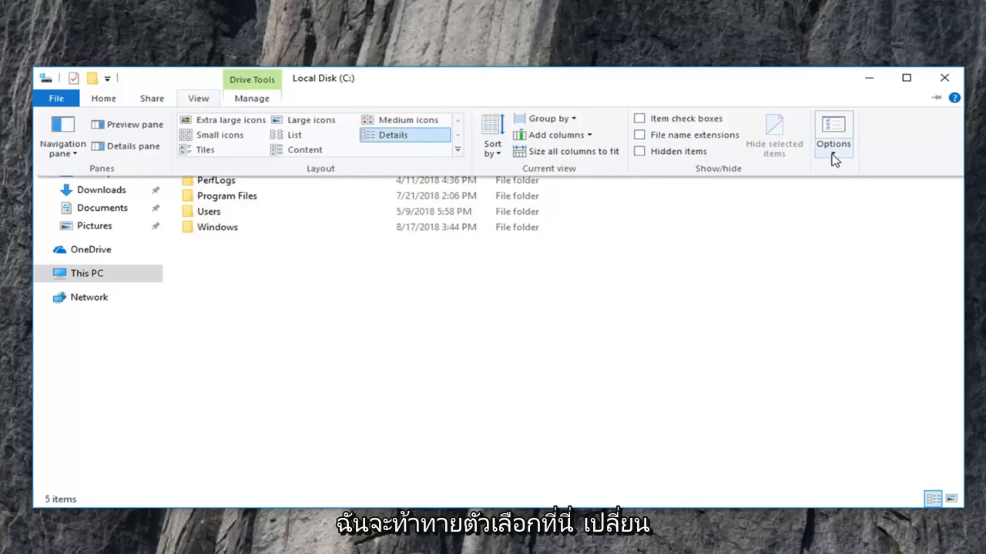
mouse_move(832, 138)
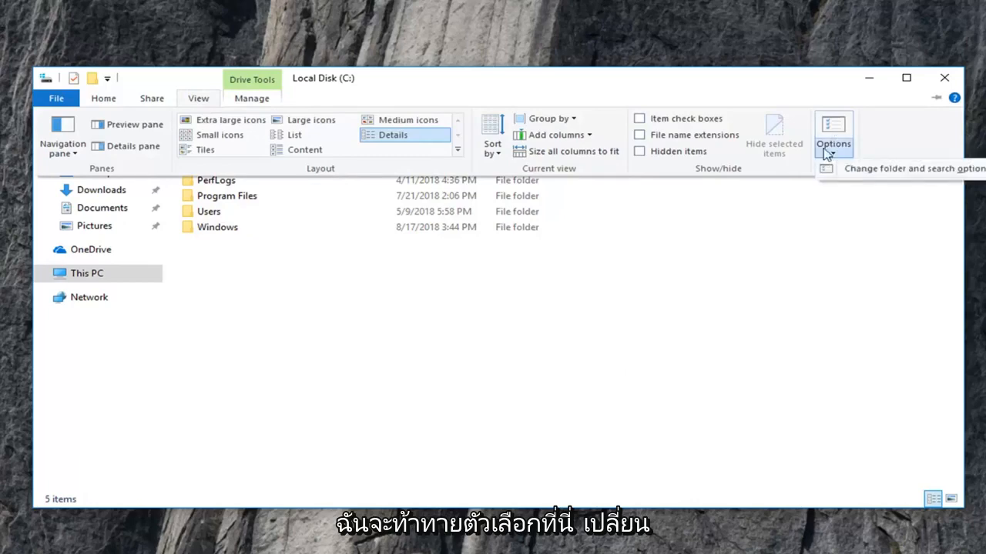
click(833, 130)
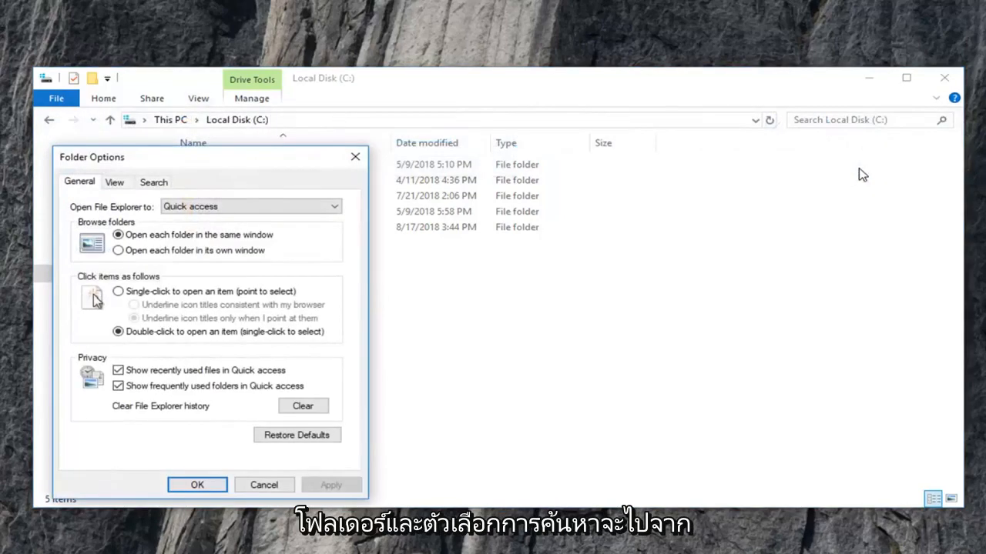
click(114, 182)
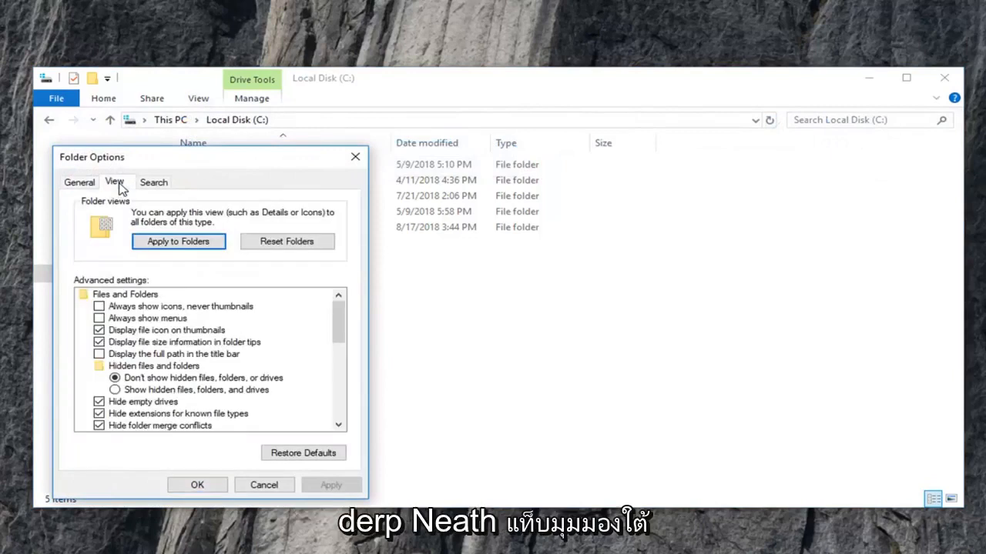
mouse_move(137, 375)
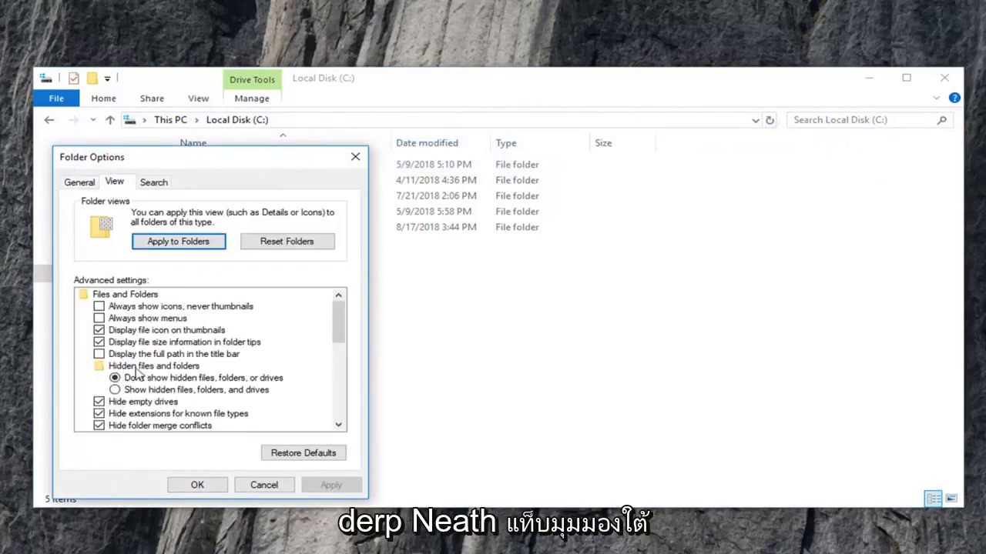
click(114, 389)
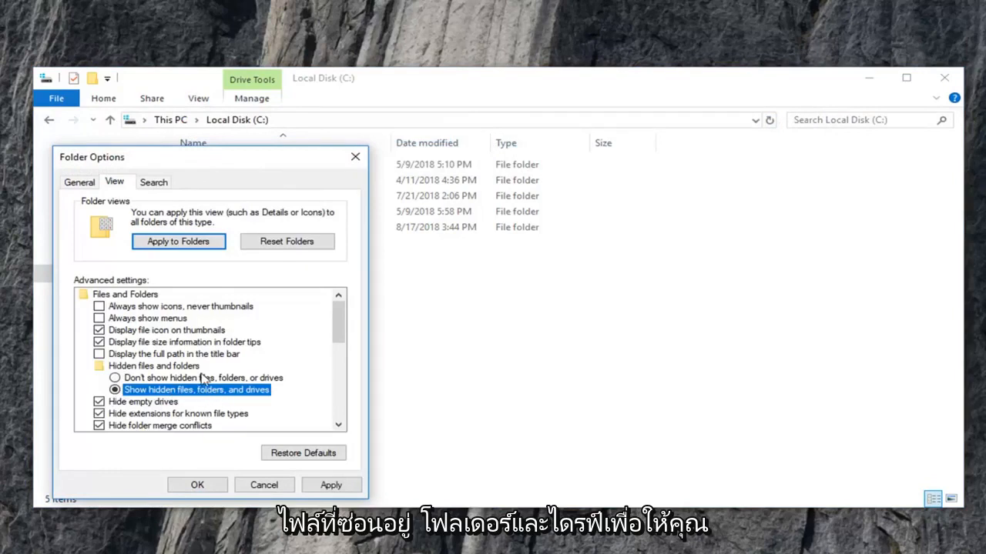
scroll(down, 3)
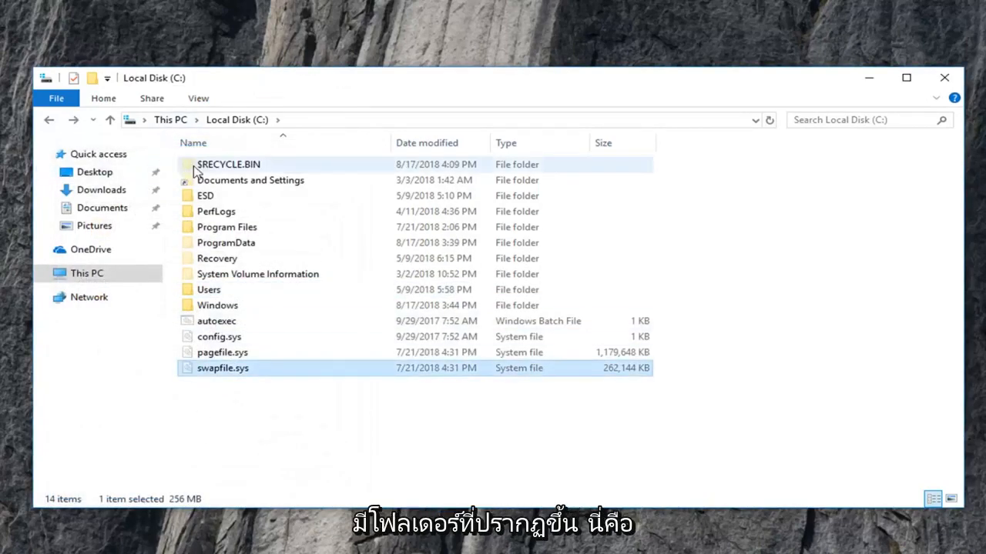
Delete the $RECYCLE.BIN folder on C: and refresh until a new one reappears.
click(228, 163)
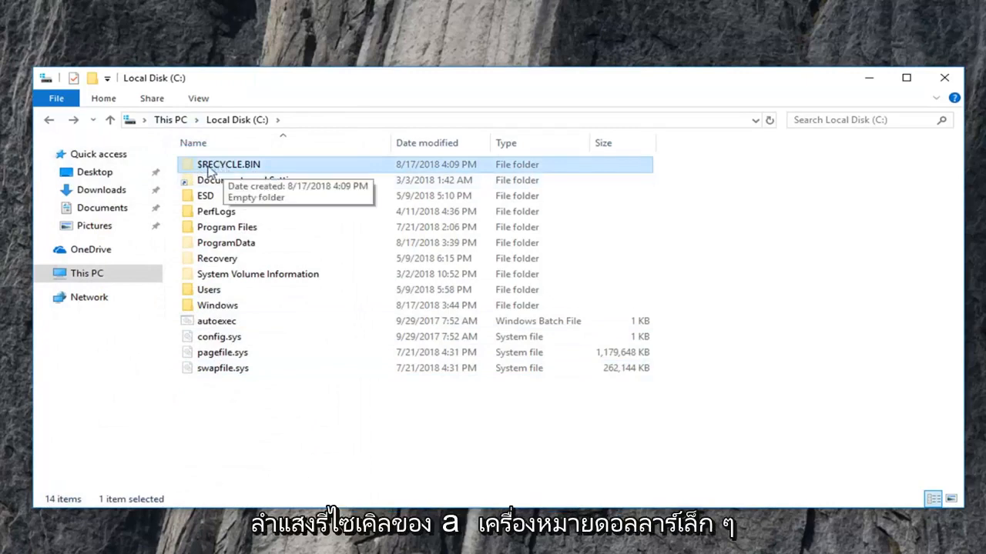
mouse_move(413, 161)
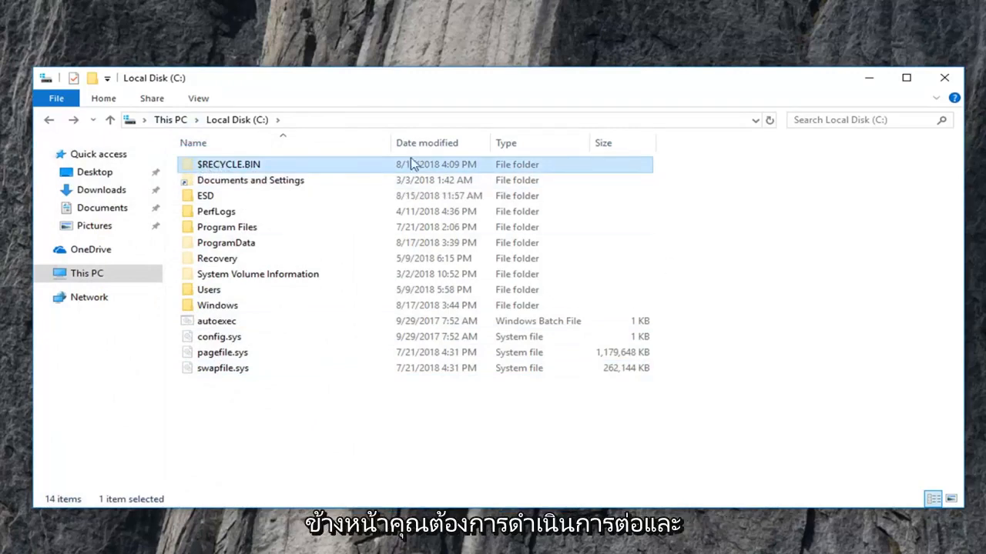
right_click(228, 163)
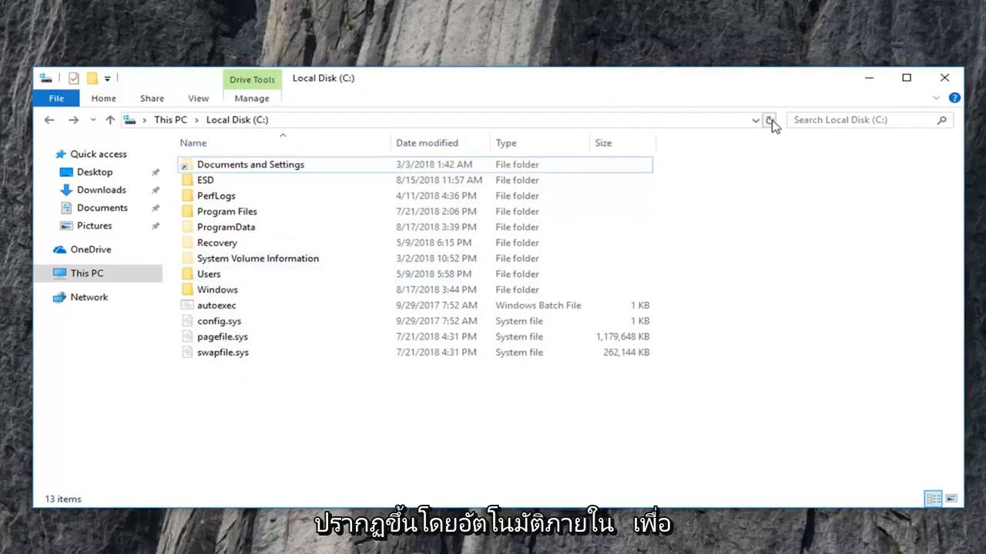
click(770, 121)
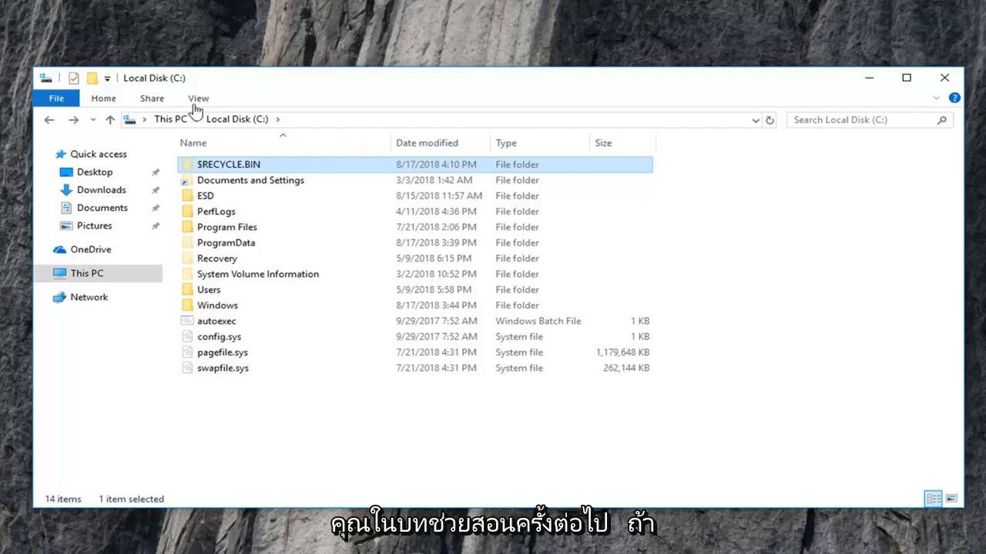
Re-enable hiding of protected system files and hidden files, then close File Explorer.
click(198, 98)
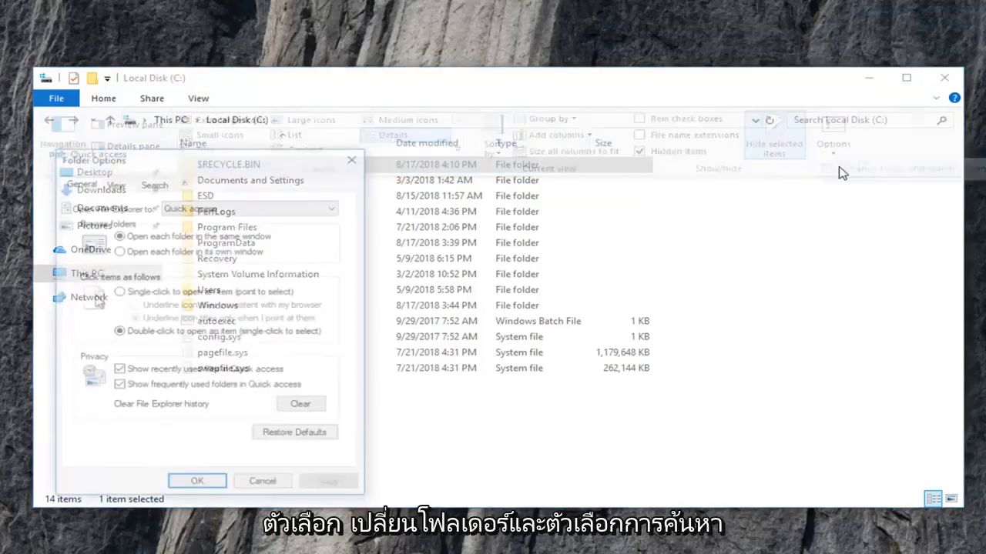
click(114, 182)
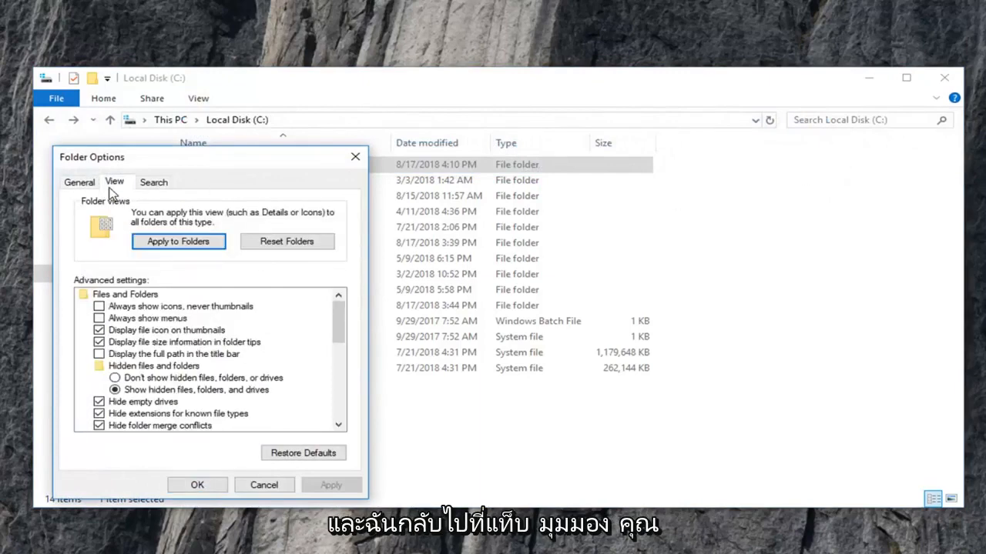
scroll(down, 3)
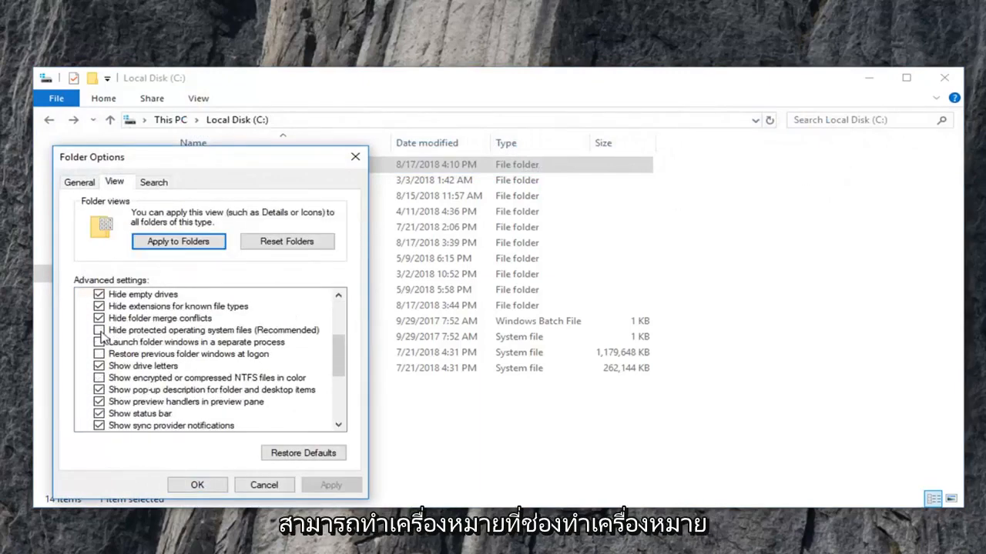
click(99, 330)
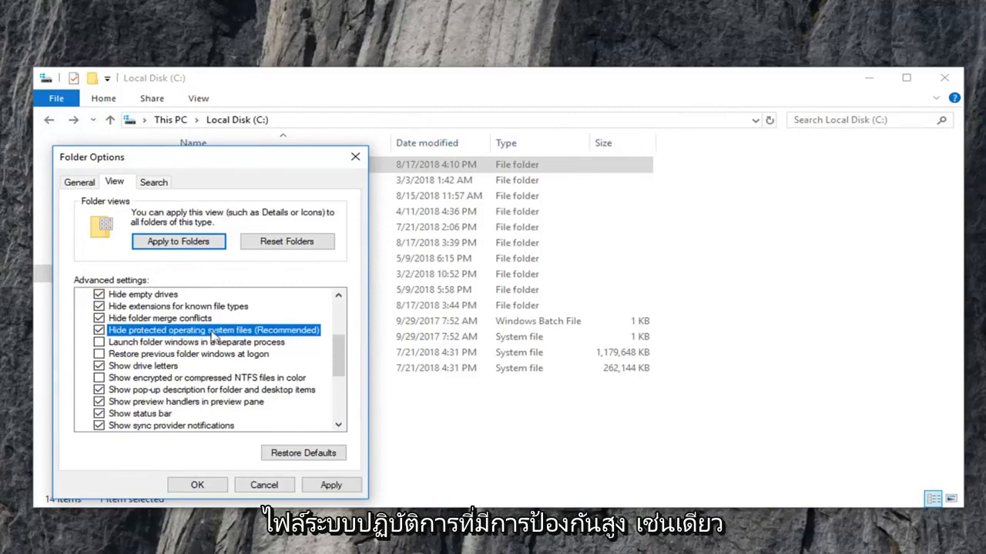
scroll(up, 3)
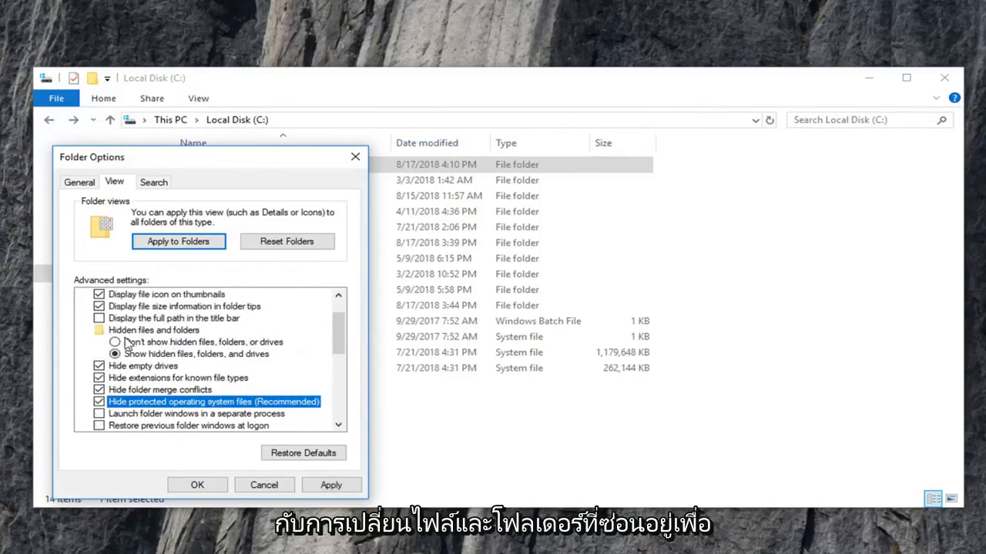
click(114, 342)
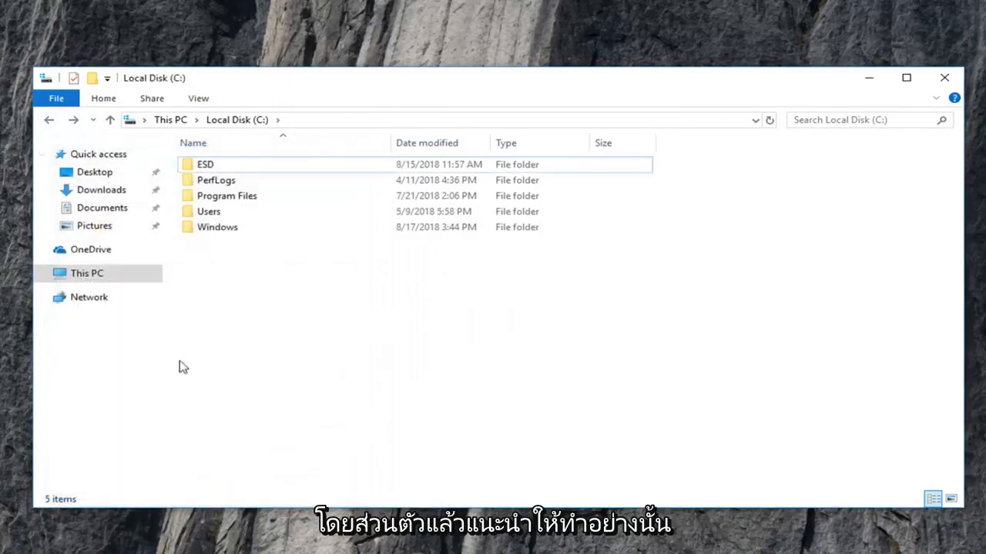
mouse_move(584, 285)
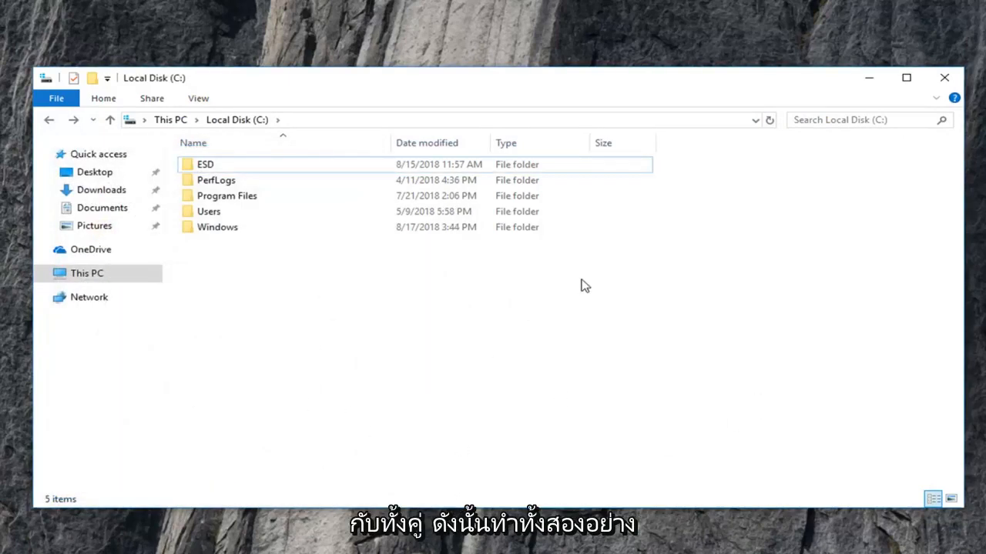
click(942, 77)
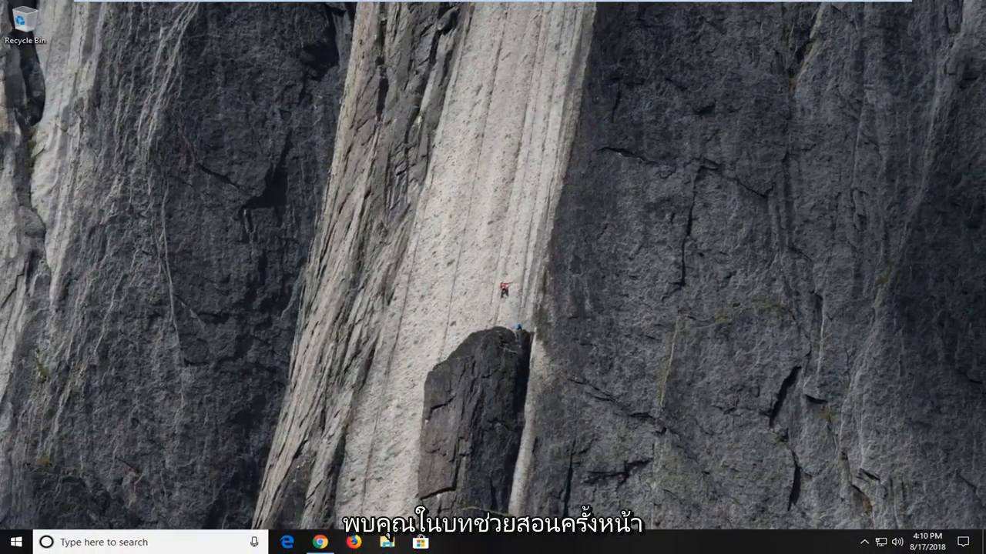